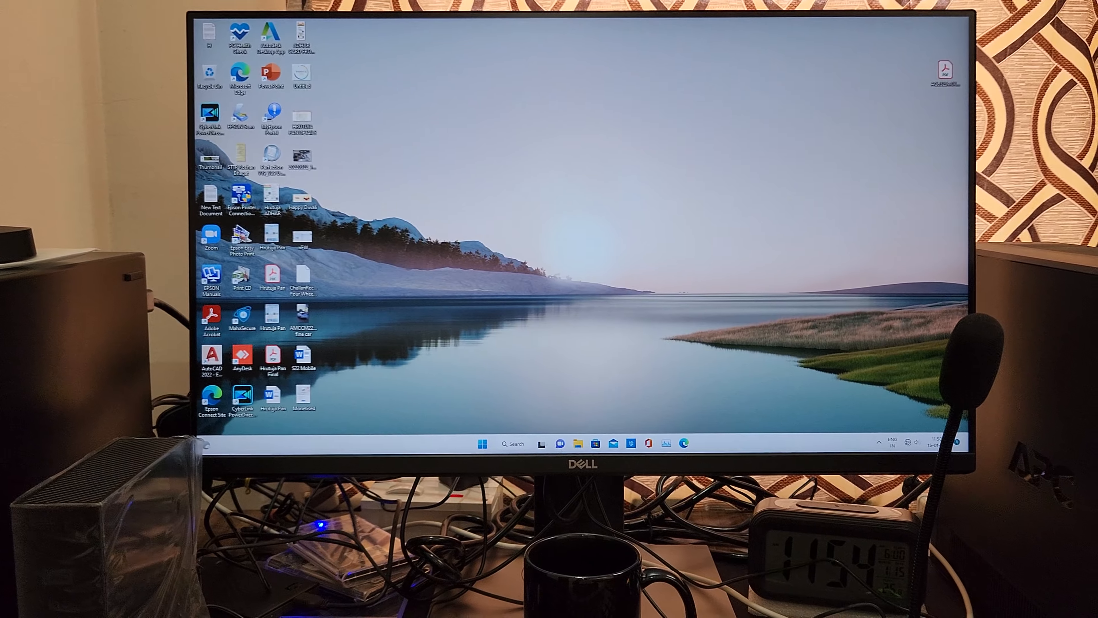
# Check the Bluetooth devices in Quick Settings, then launch PowerChute.exe to raise the UAC prompt
pyautogui.click(576, 443)
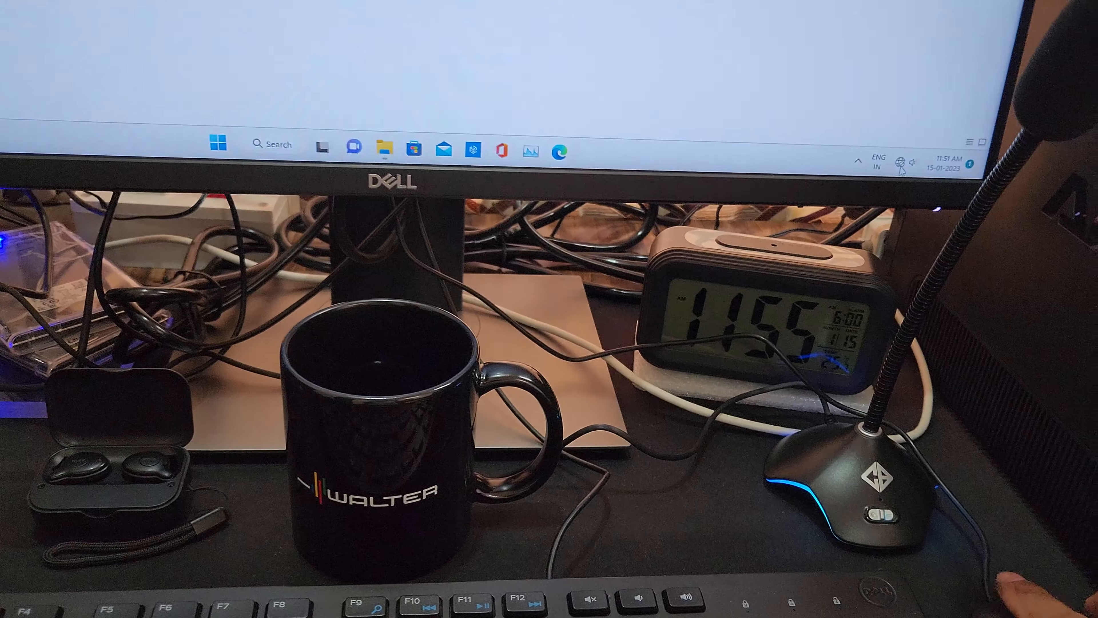
pyautogui.click(902, 160)
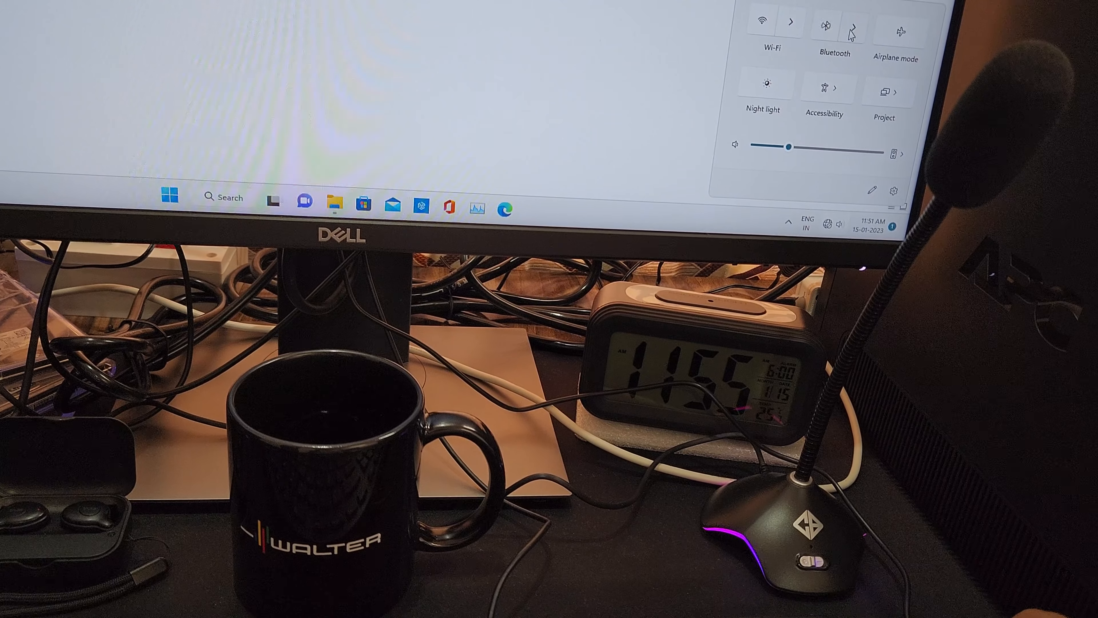
pyautogui.click(852, 29)
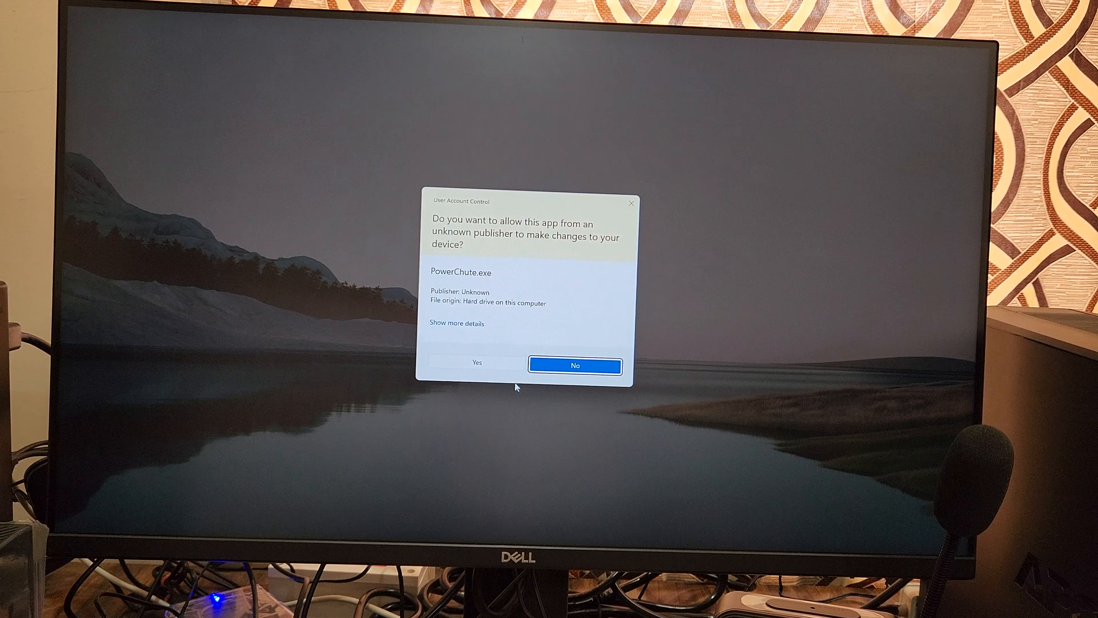
# Allow PowerChute to start and review the UPS current status and power problem history
pyautogui.click(573, 365)
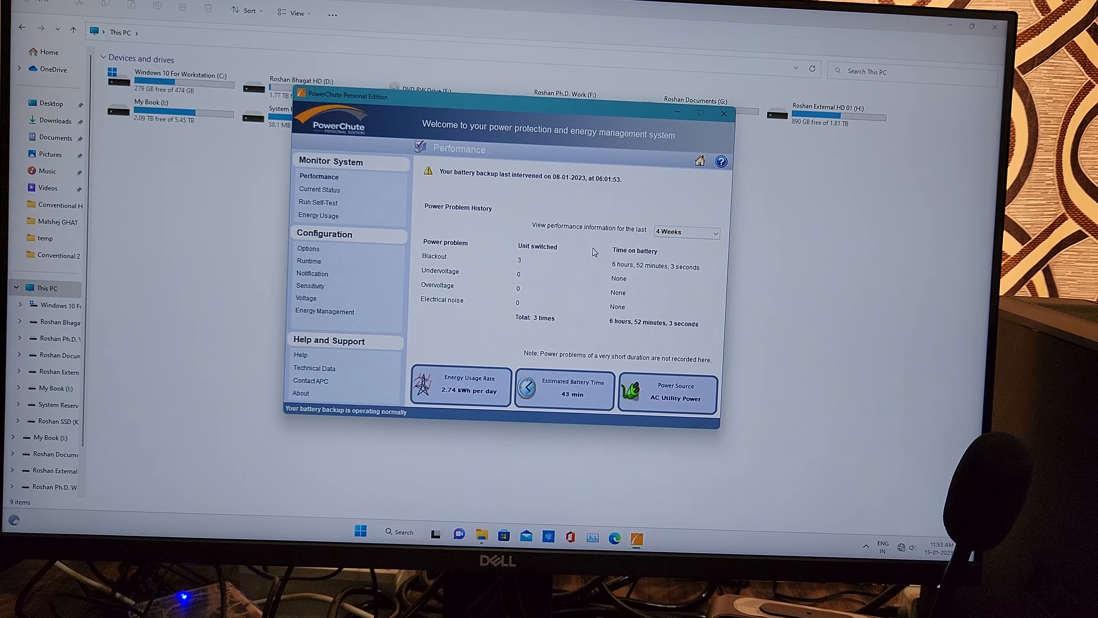
pyautogui.click(325, 178)
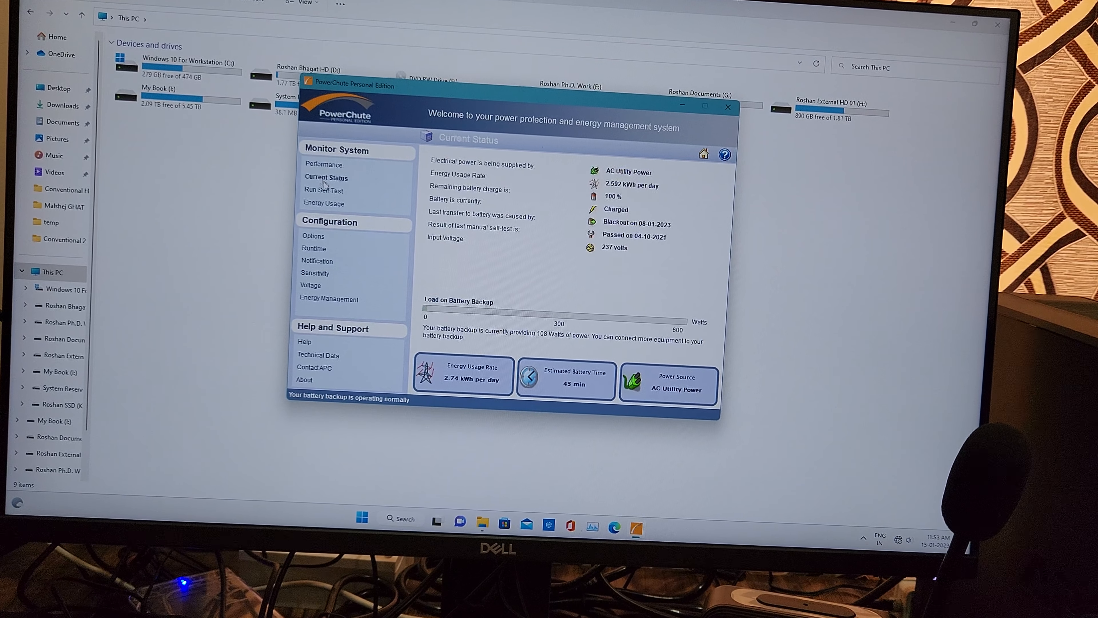
pyautogui.click(323, 190)
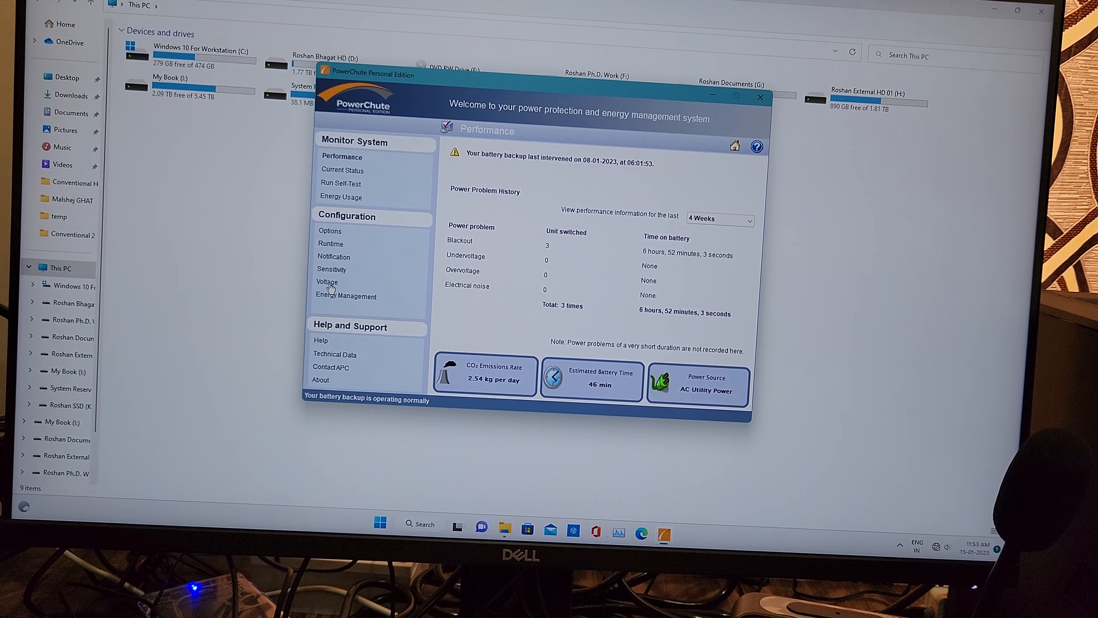
# Review the battery runtime shutdown and energy management settings
pyautogui.click(330, 243)
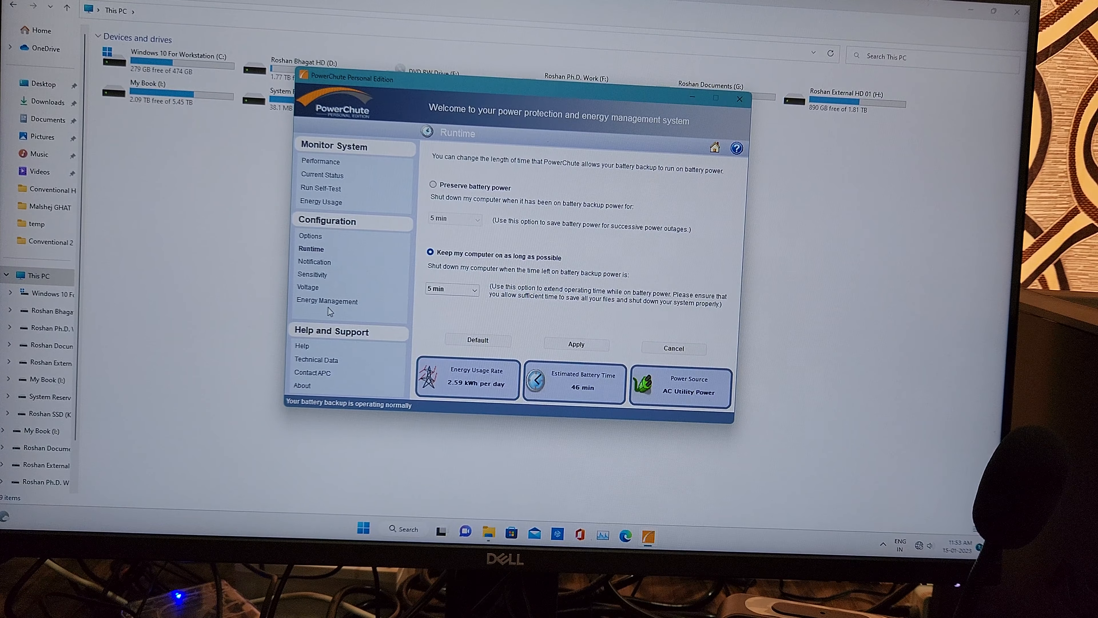
pyautogui.click(327, 300)
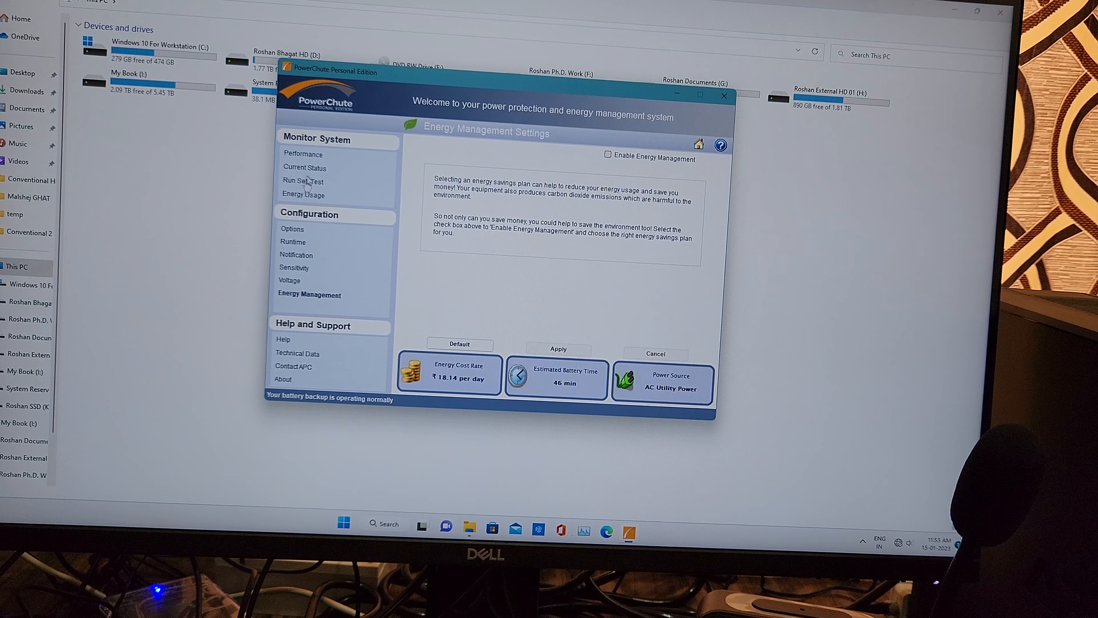
pyautogui.click(284, 158)
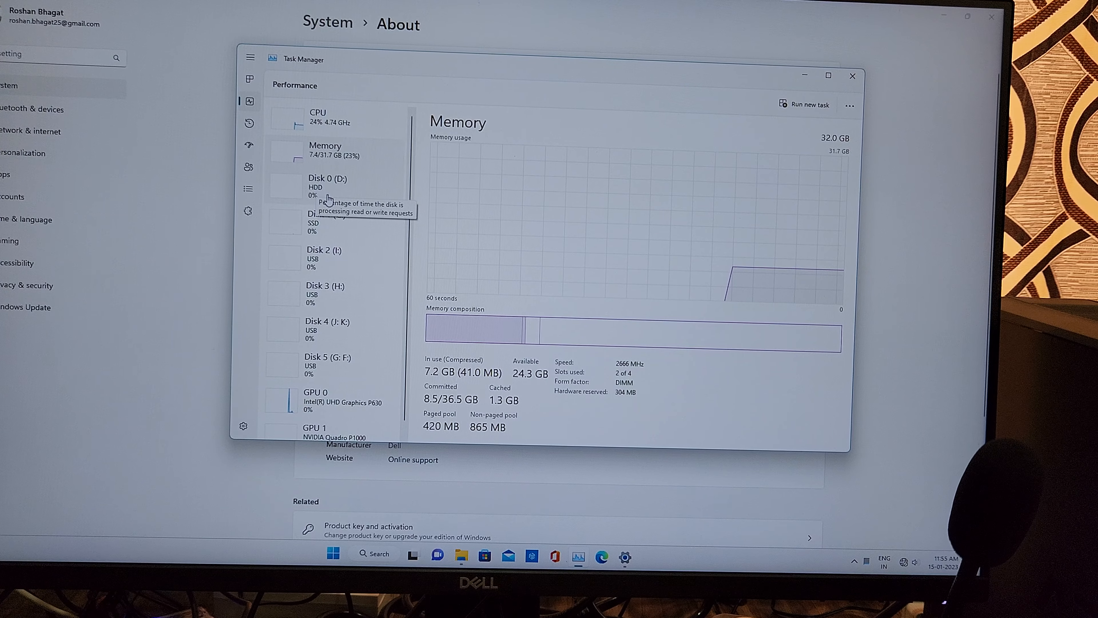
# View the specs of Disk 0 (D:), Disk 1 (C:) SSD, the USB disk and Disk 4 (J: K:)
pyautogui.click(328, 185)
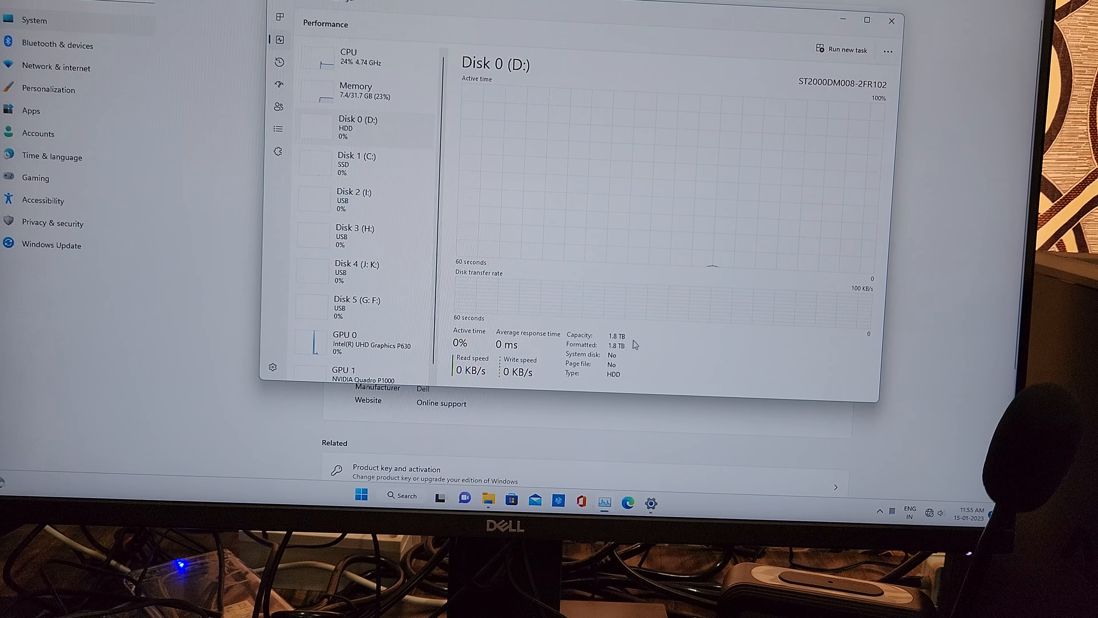
pyautogui.click(357, 161)
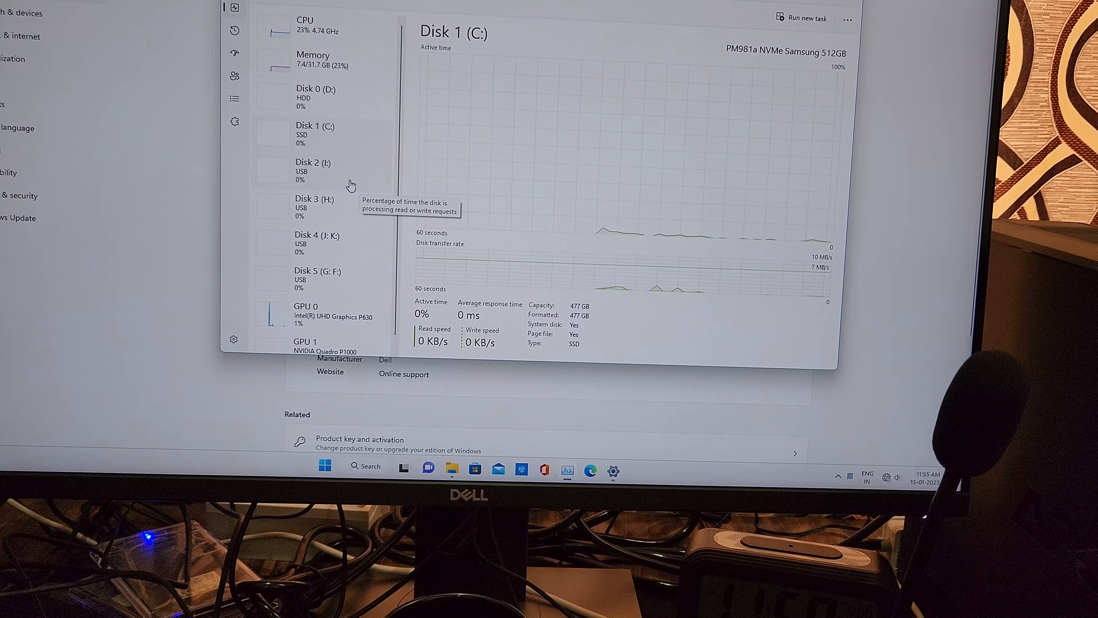
pyautogui.click(311, 171)
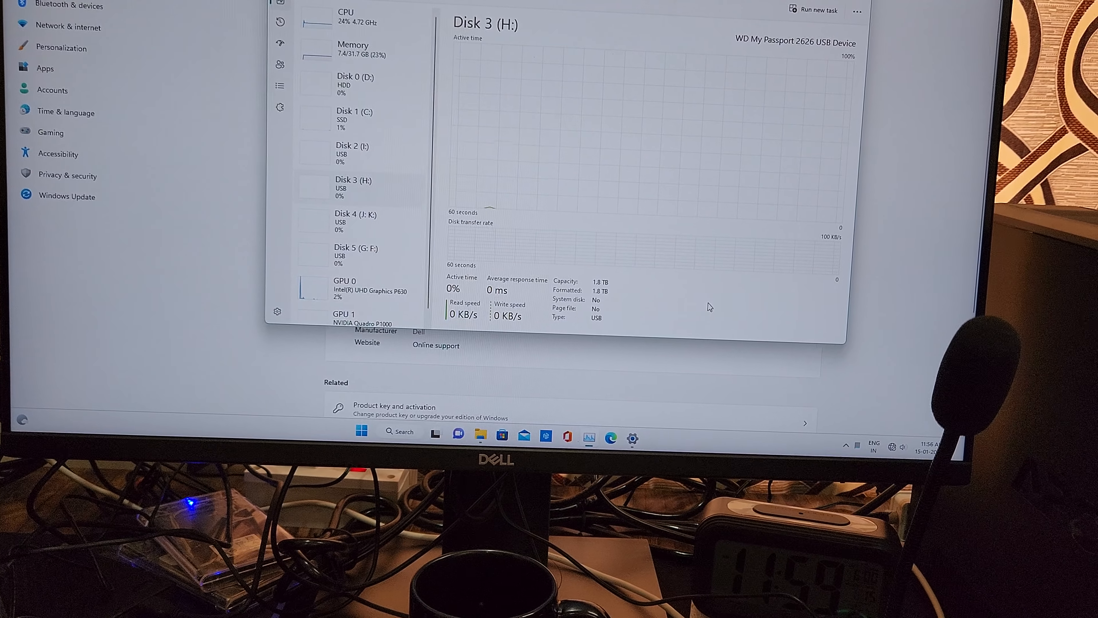
pyautogui.click(353, 115)
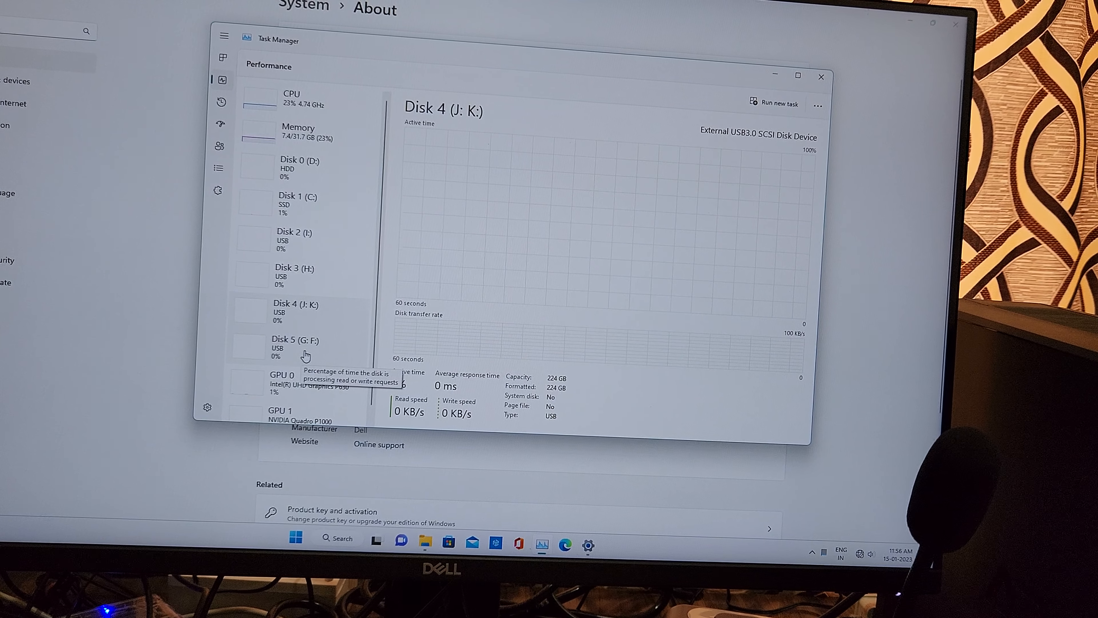
# View the NVIDIA Quadro P1000 GPU memory and temperature, then close Task Manager
pyautogui.click(294, 343)
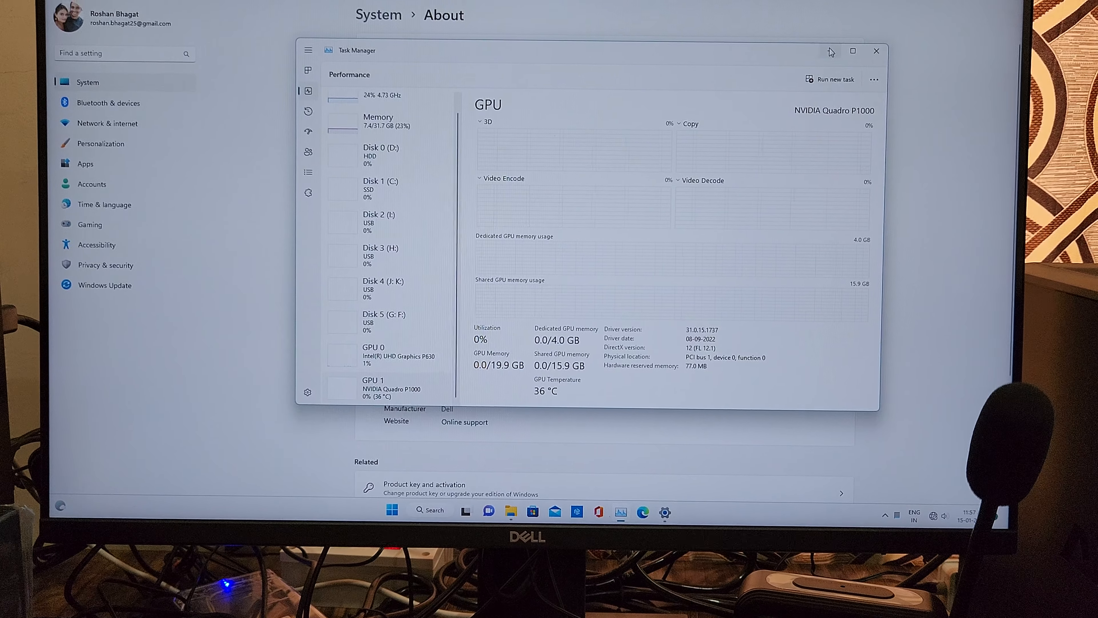
pyautogui.click(874, 50)
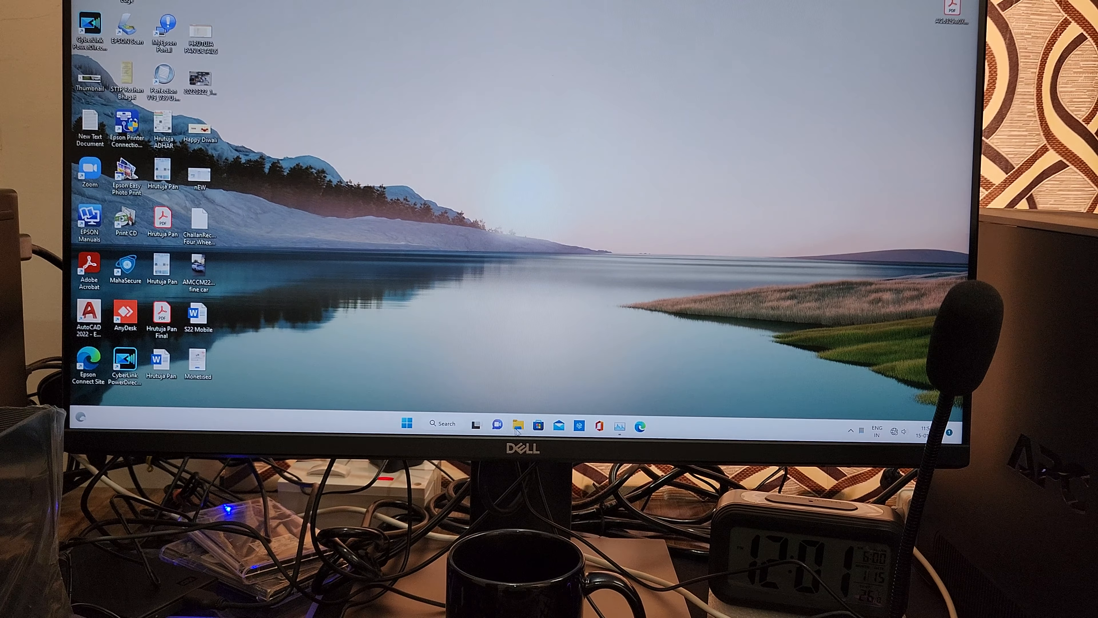
# Browse the My Book (I:) drive's pulsating heat pipe simulation project folders
pyautogui.click(517, 425)
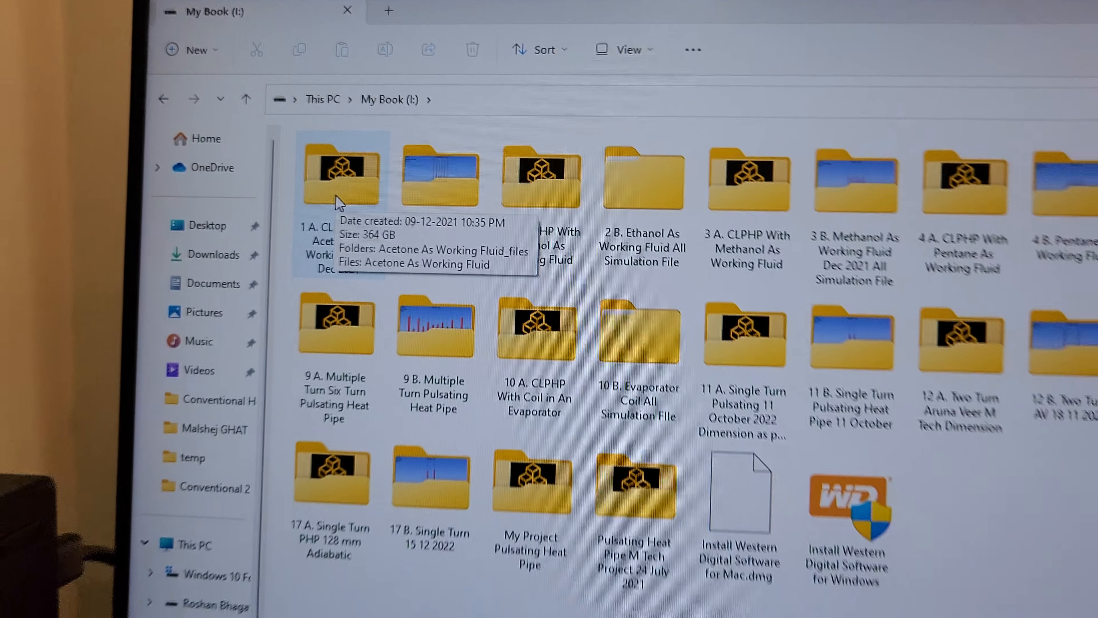
pyautogui.scroll(-3)
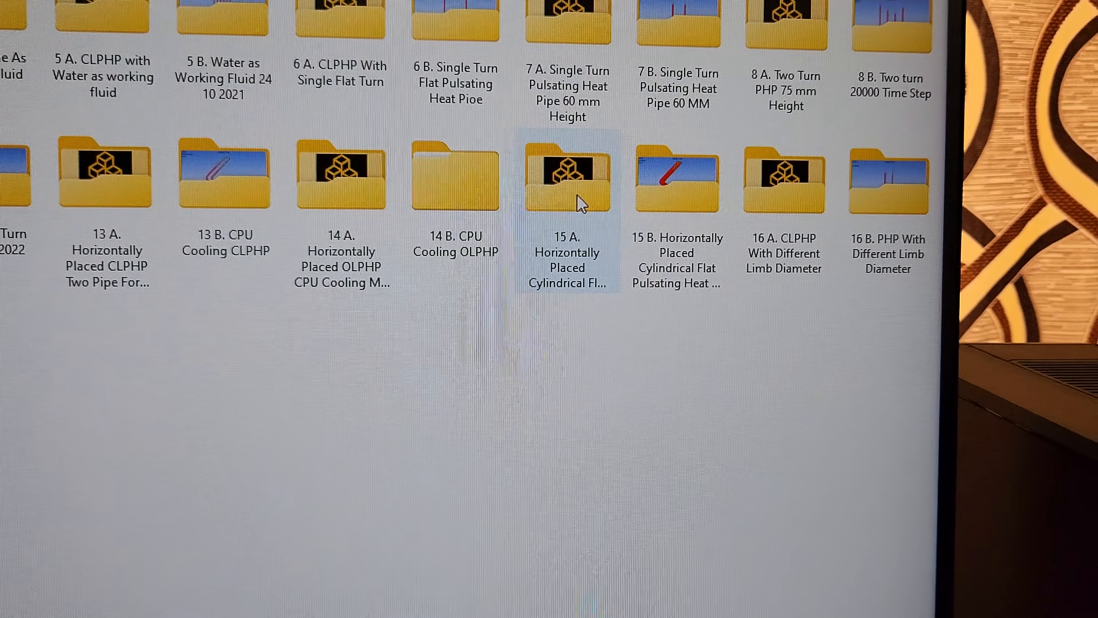
pyautogui.moveTo(546, 190)
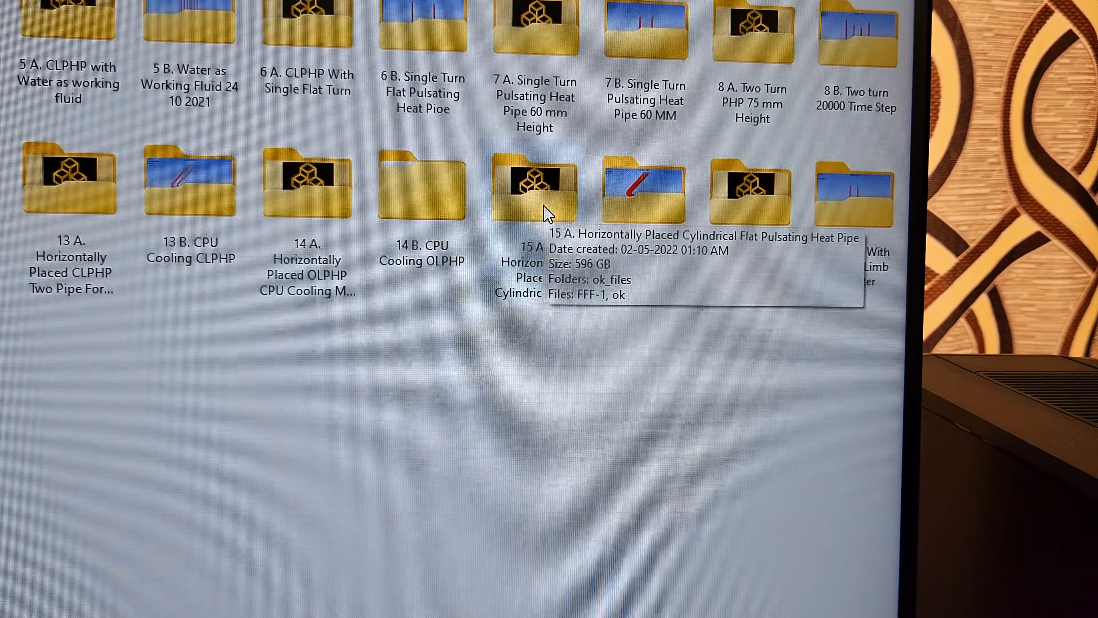